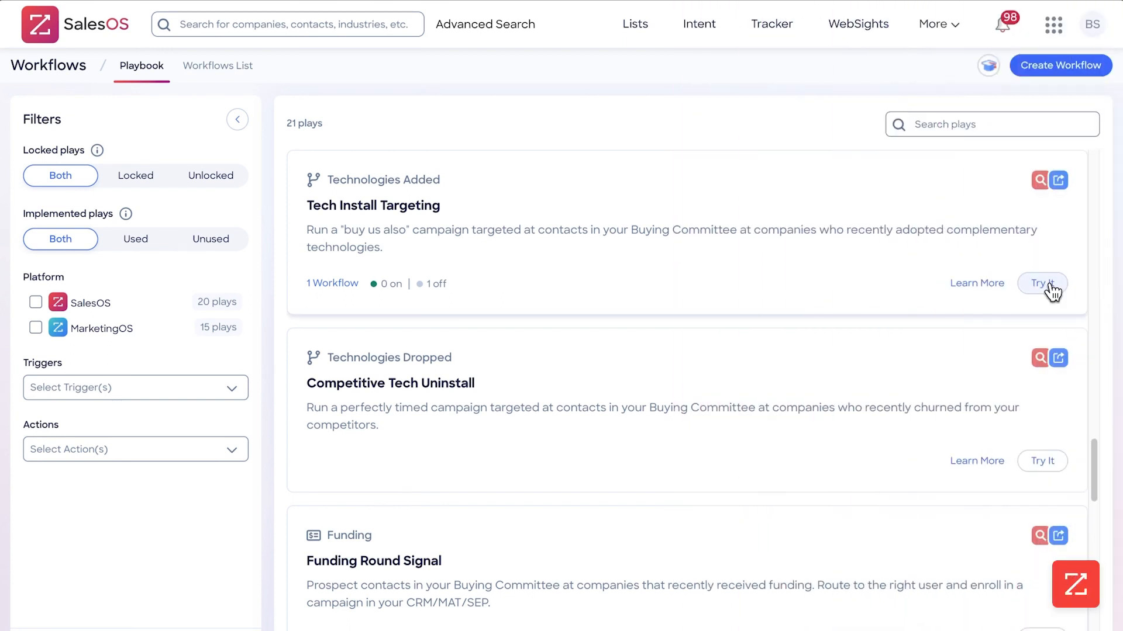
# Step: Start a Tech Install Targeting workflow from the play, triggered when companies add Zoom
pyautogui.click(1042, 283)
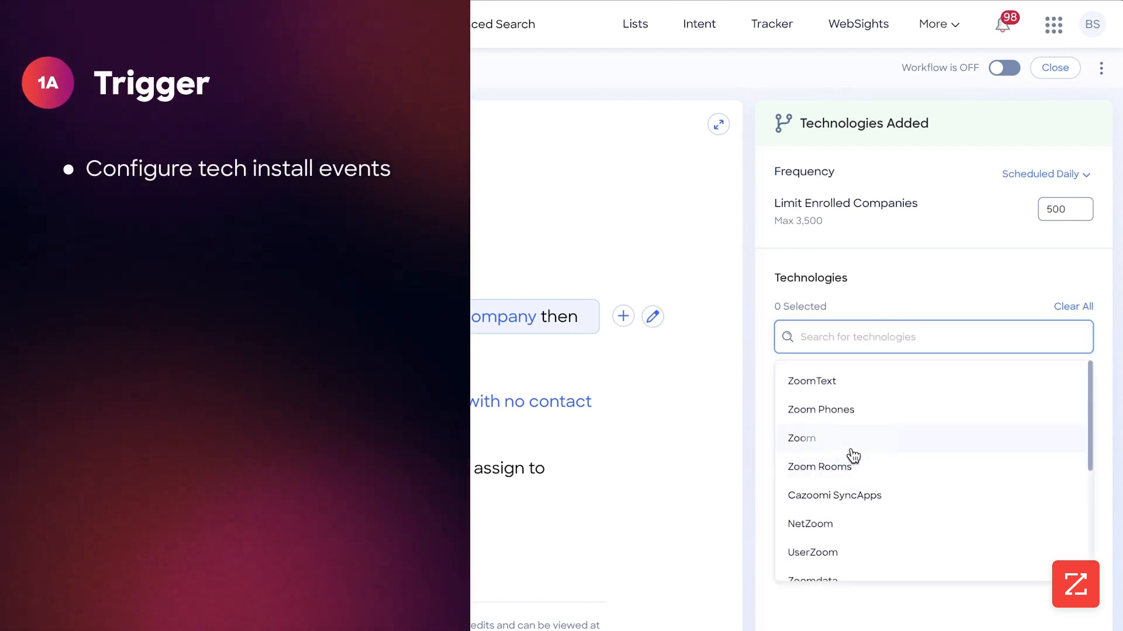
pyautogui.click(802, 438)
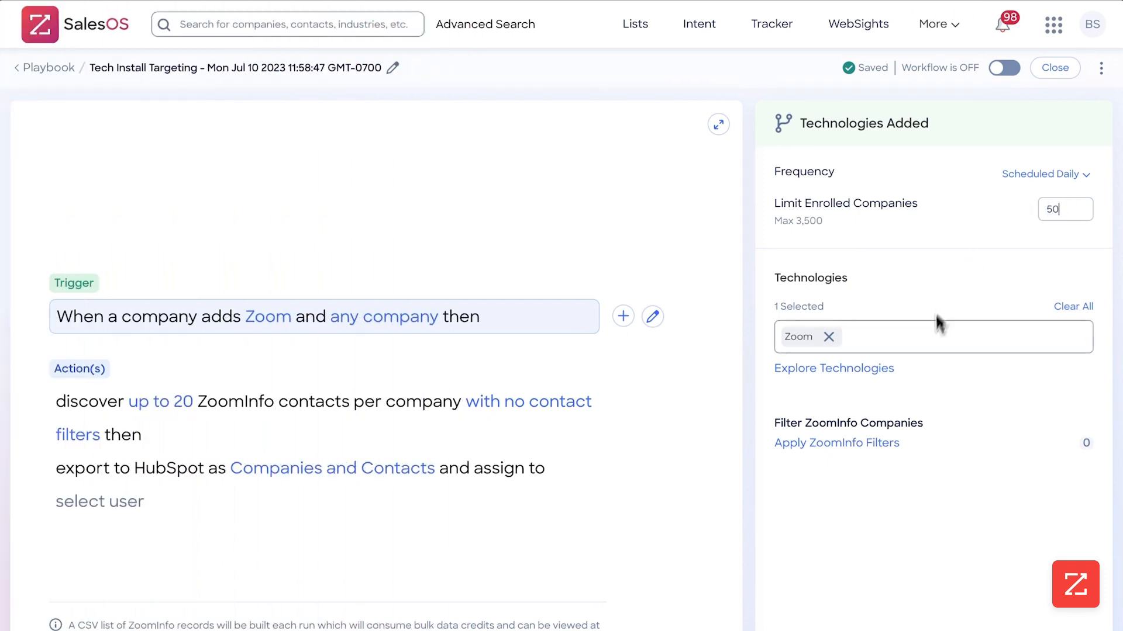
# Step: Filter companies to the Software industry with 500–1K employees
pyautogui.click(836, 443)
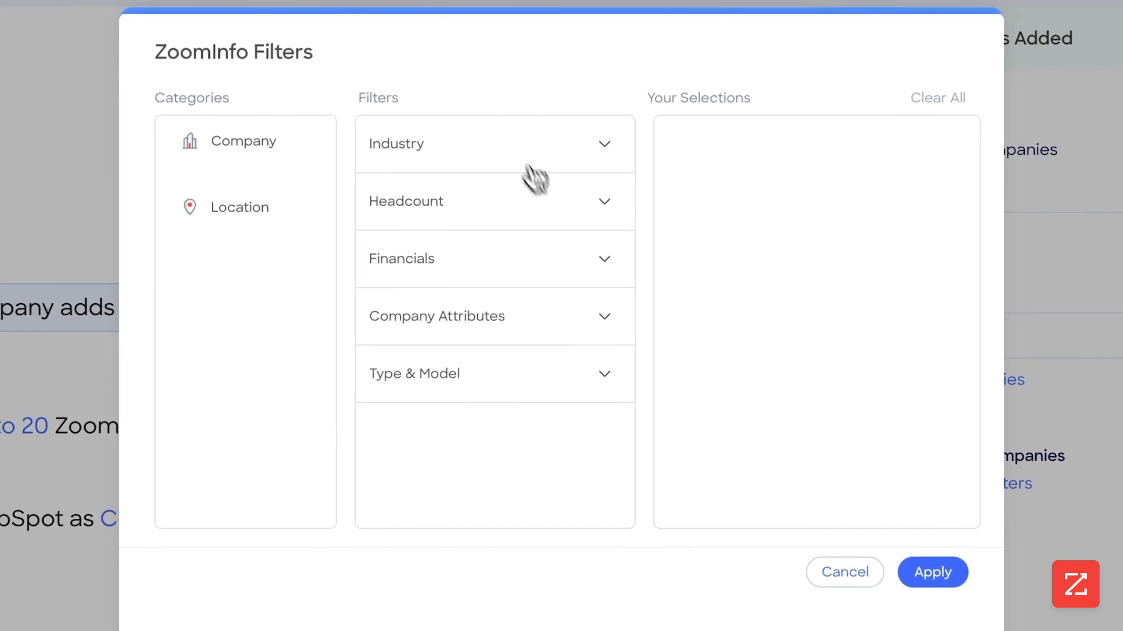
pyautogui.click(397, 144)
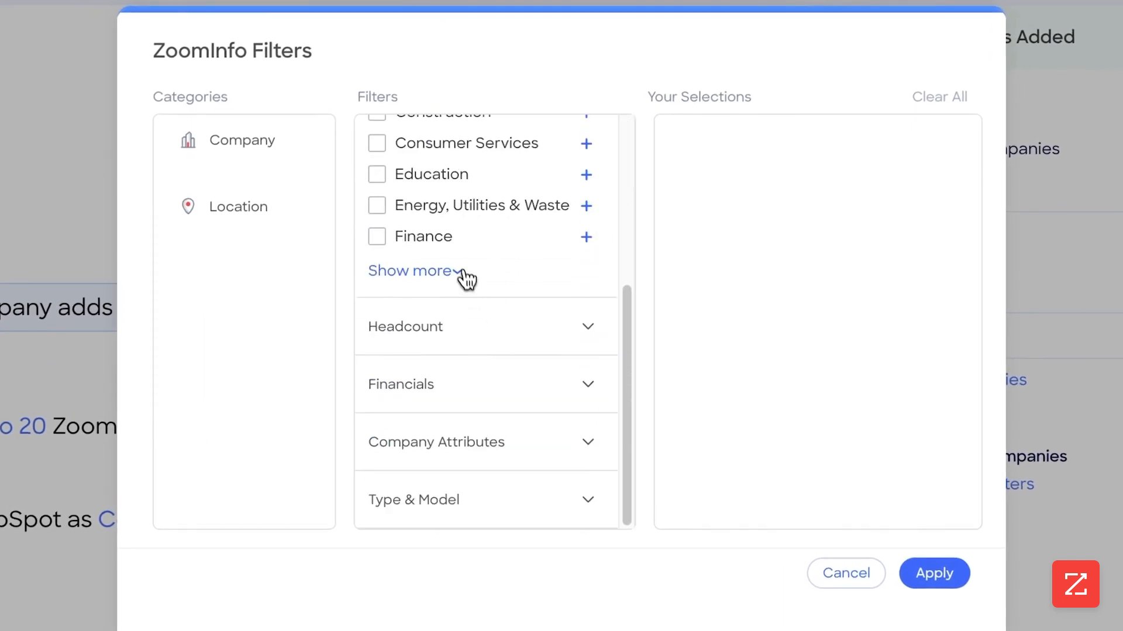
pyautogui.click(410, 271)
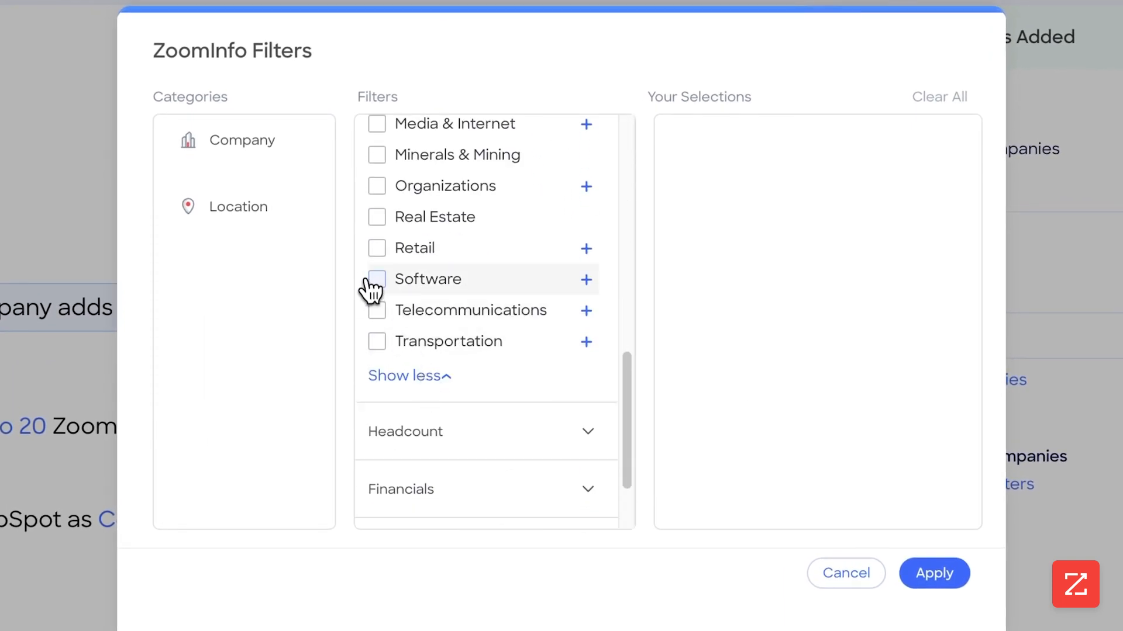
pyautogui.click(377, 279)
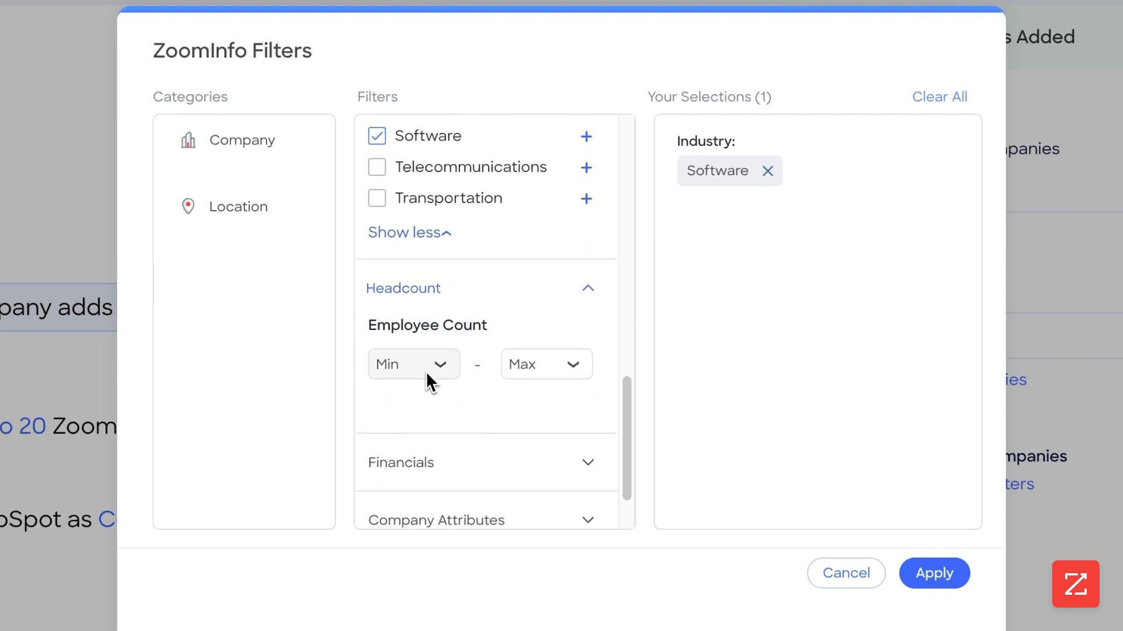
pyautogui.click(412, 364)
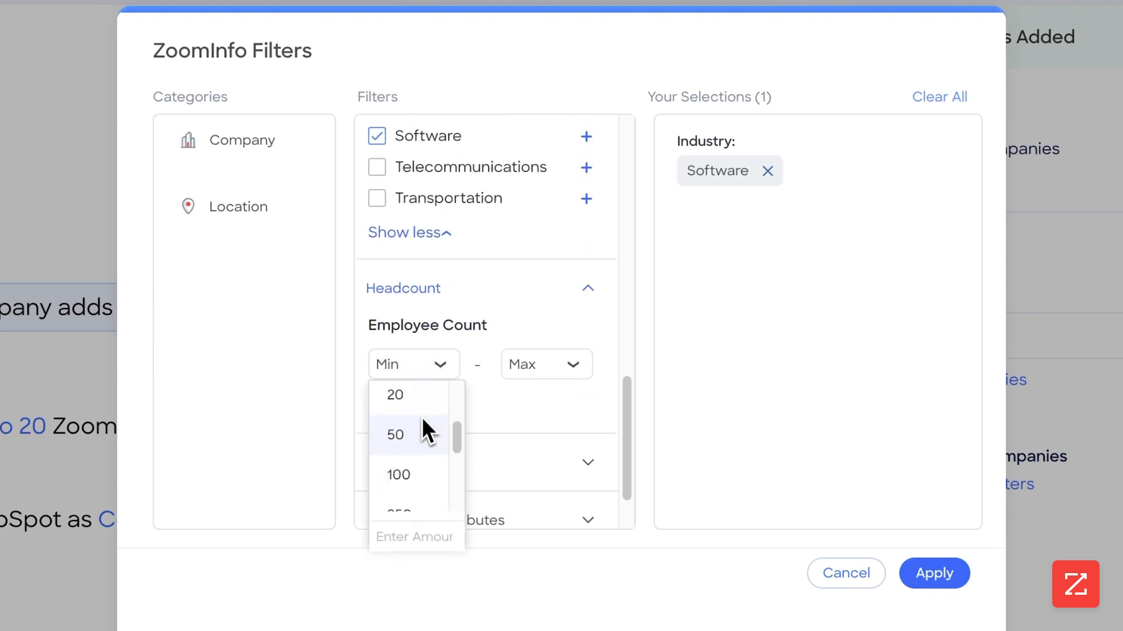
pyautogui.click(398, 364)
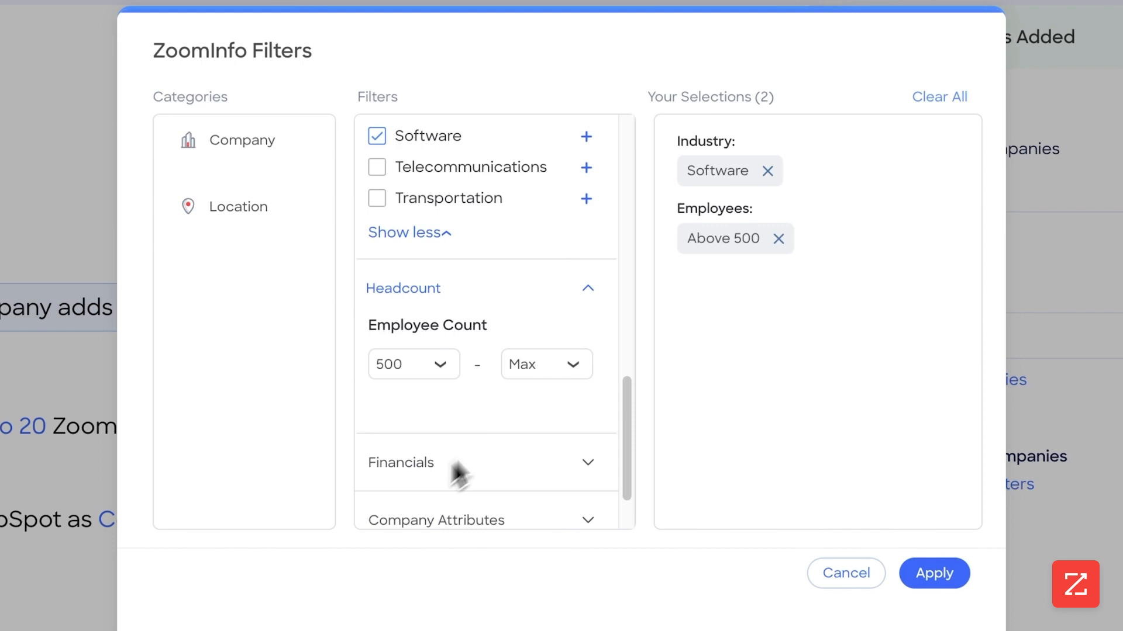
pyautogui.click(546, 365)
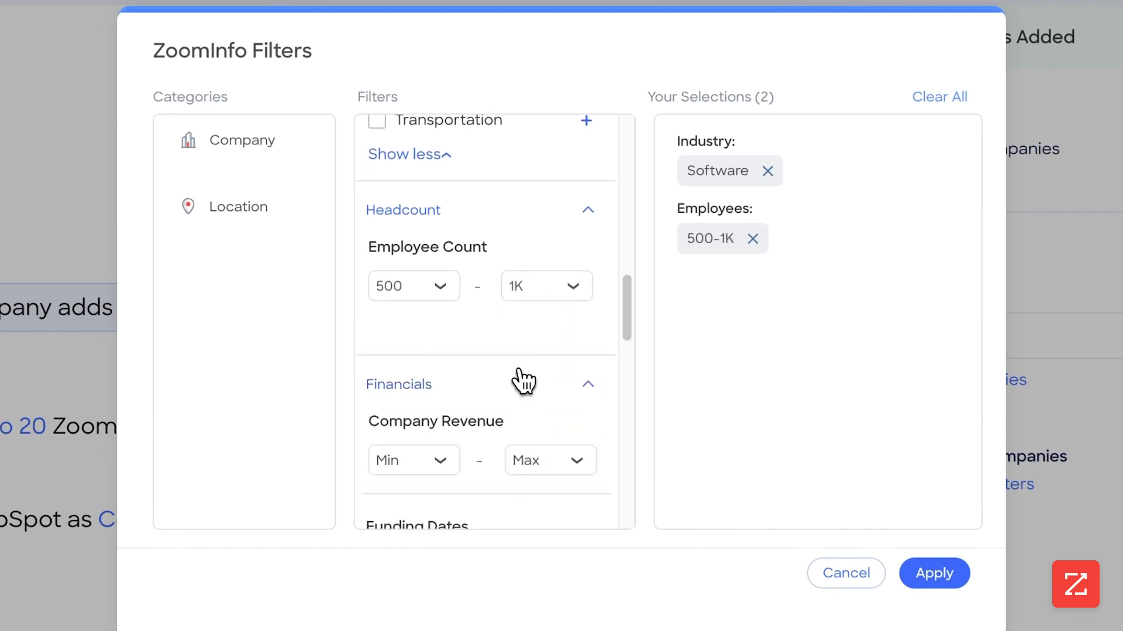
# Step: Add Series A–C last funding rounds and restrict location to US states
pyautogui.scroll(-3)
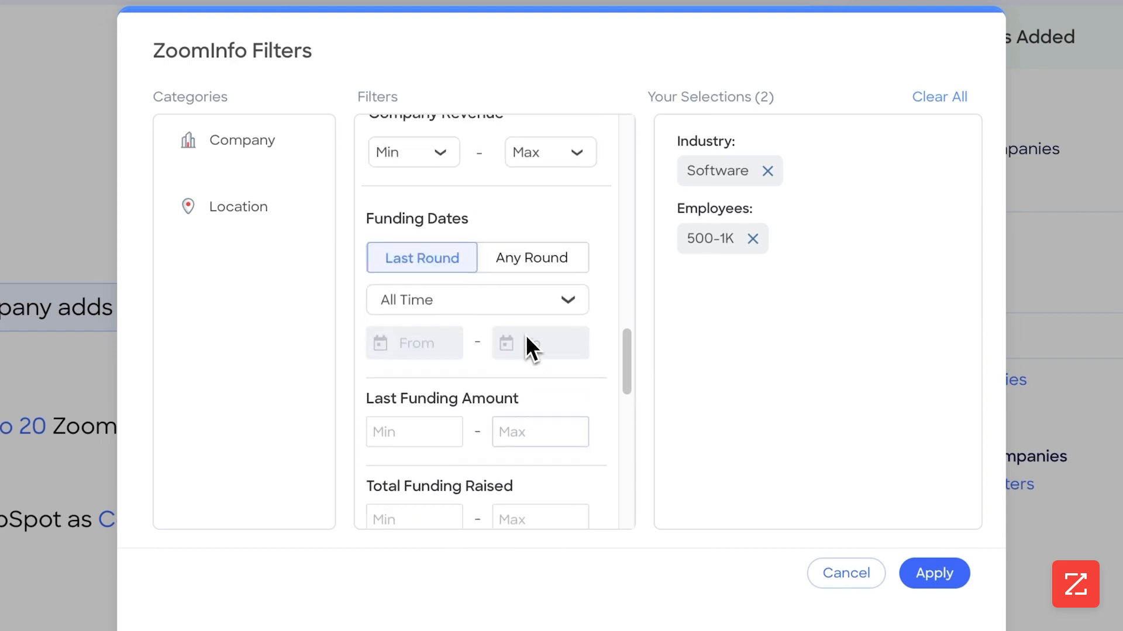
pyautogui.scroll(-3)
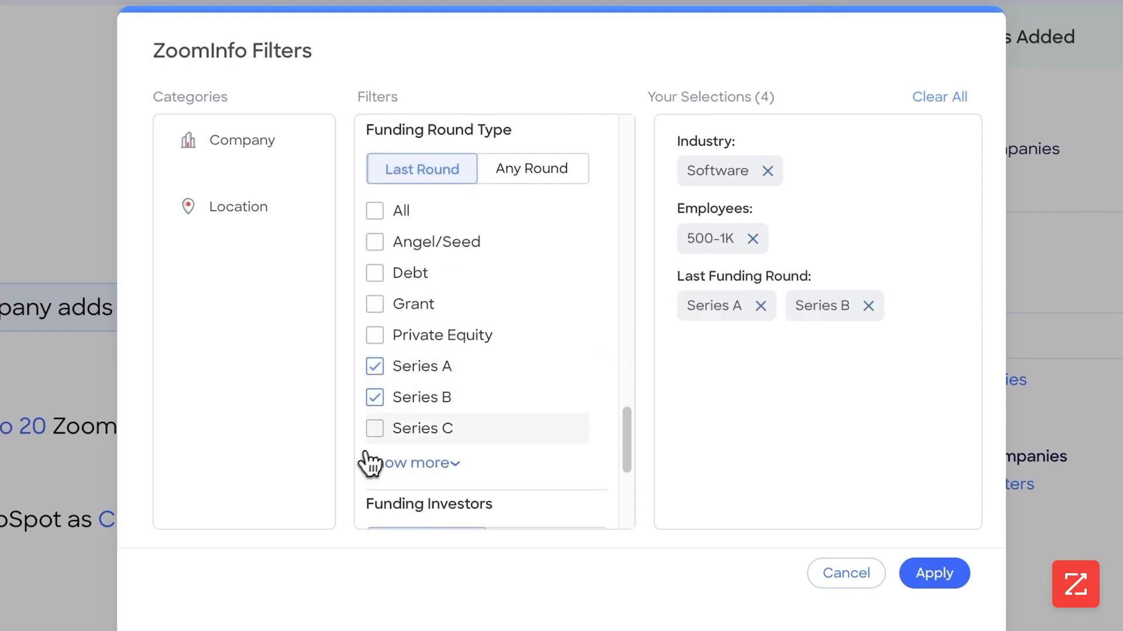
pyautogui.click(374, 428)
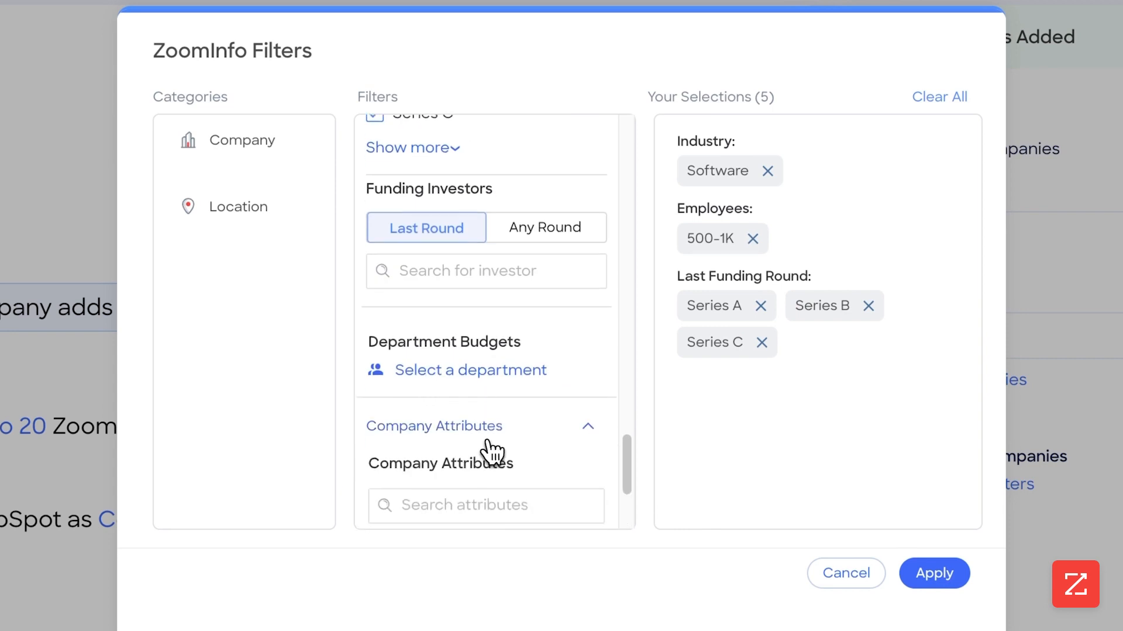
pyautogui.scroll(-3)
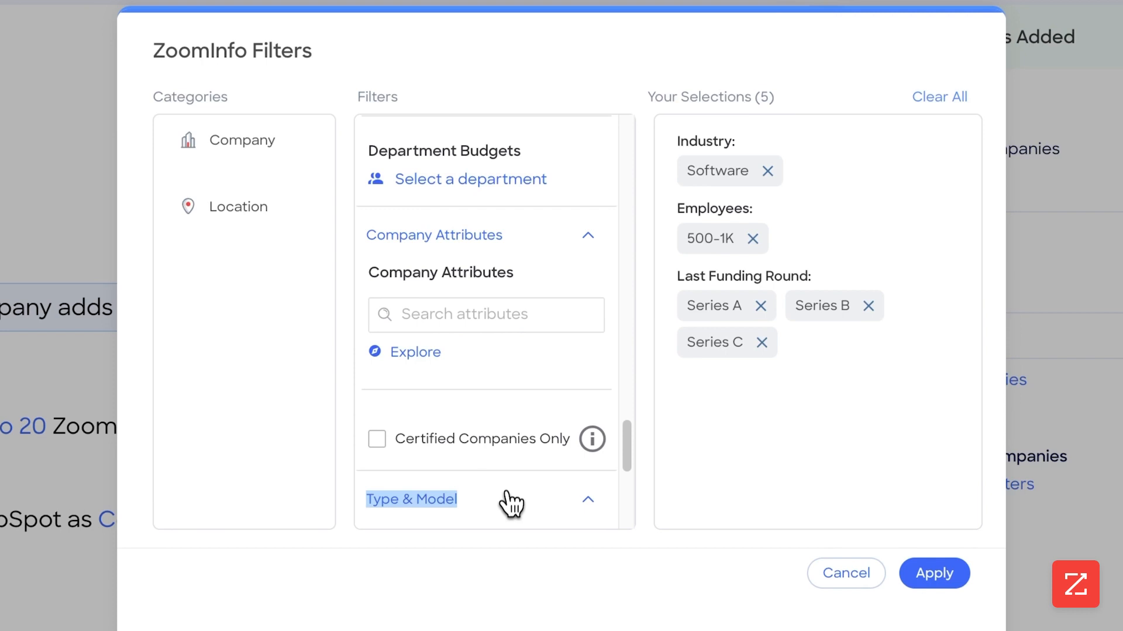
pyautogui.click(412, 499)
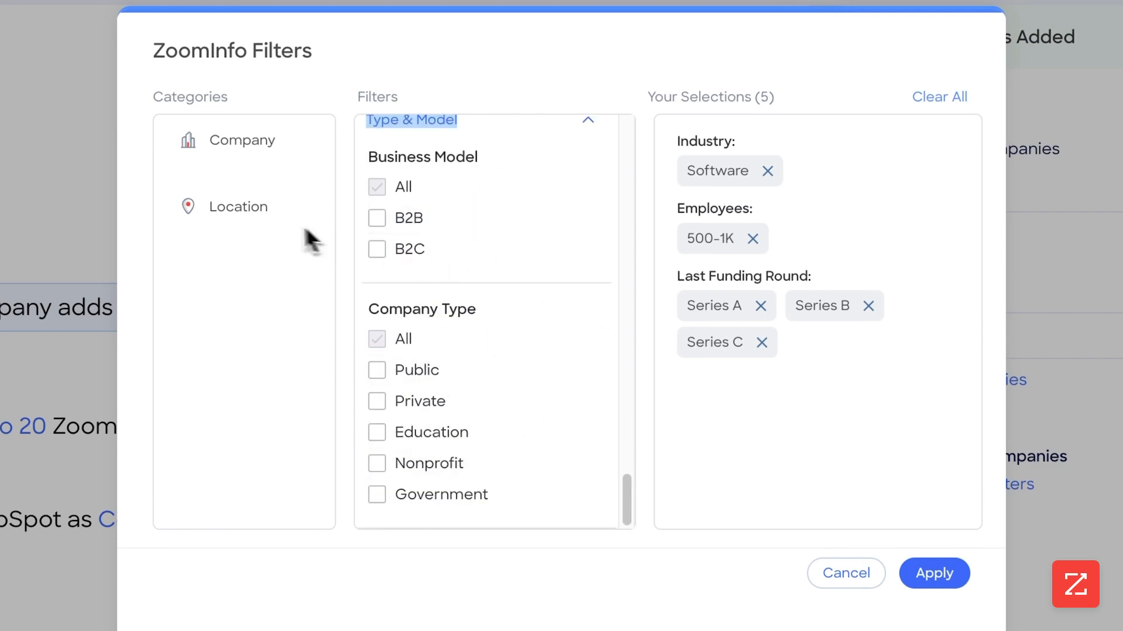
pyautogui.click(238, 207)
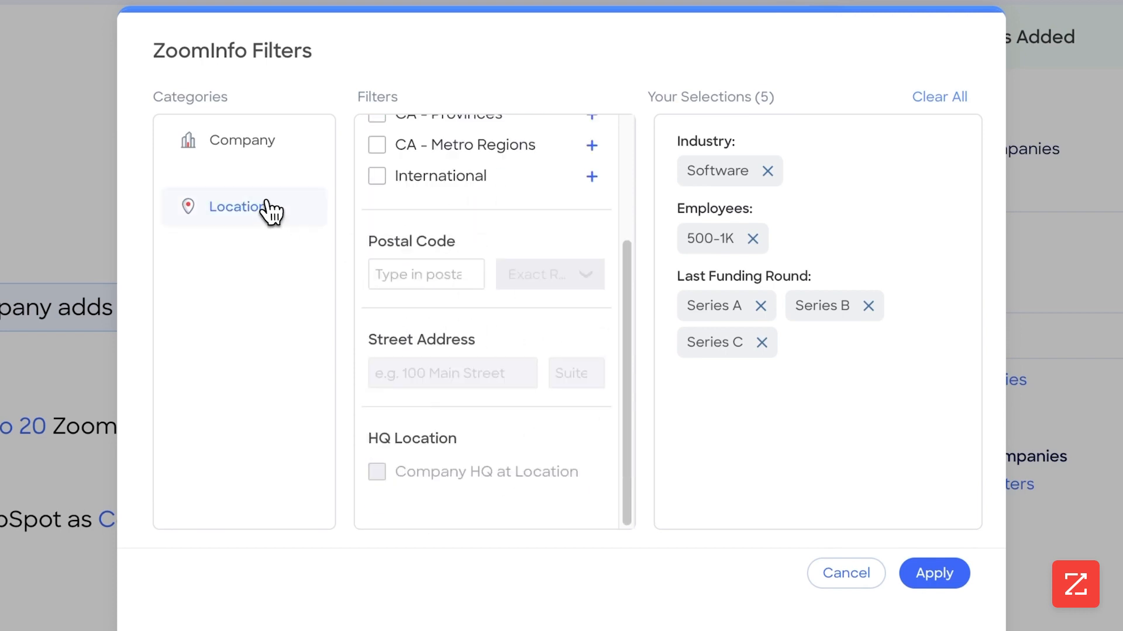
pyautogui.click(377, 225)
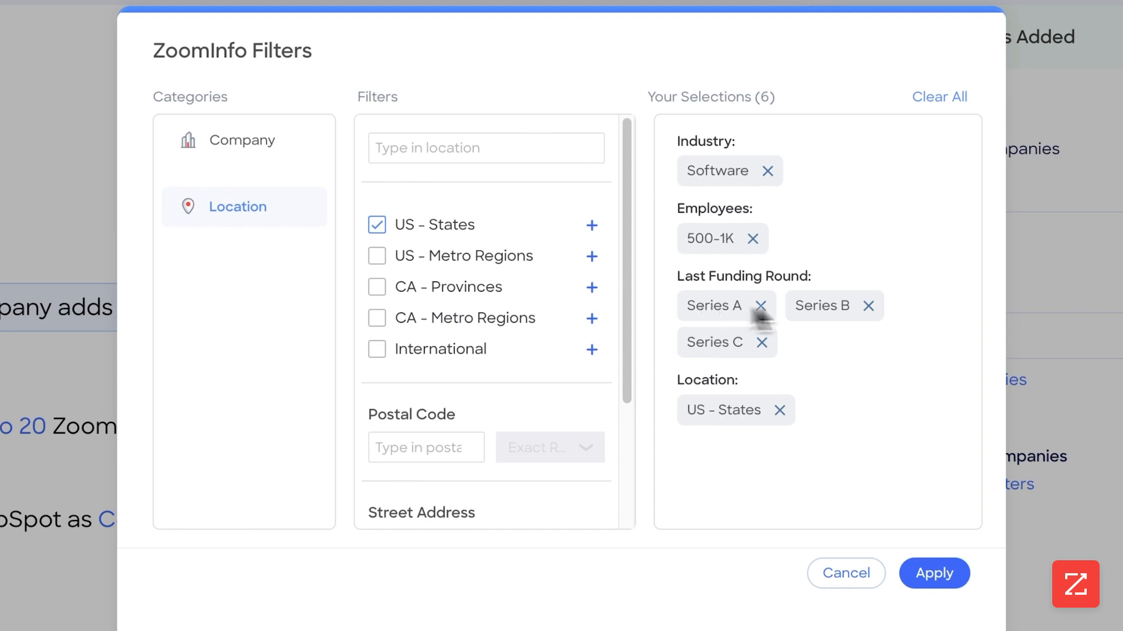
pyautogui.moveTo(756, 426)
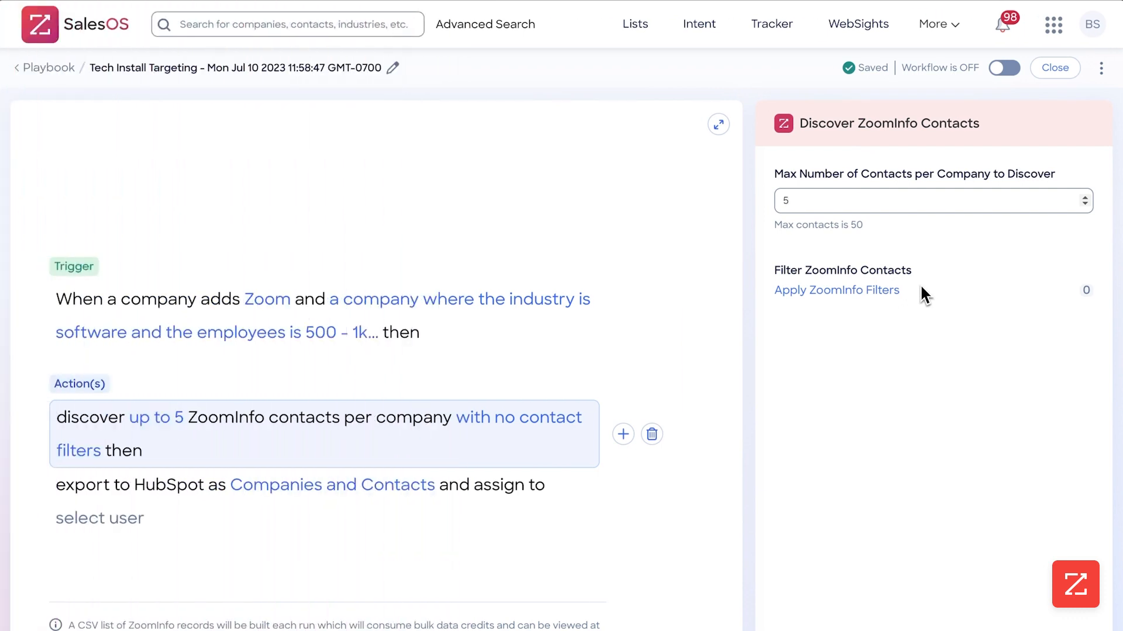
pyautogui.moveTo(921, 300)
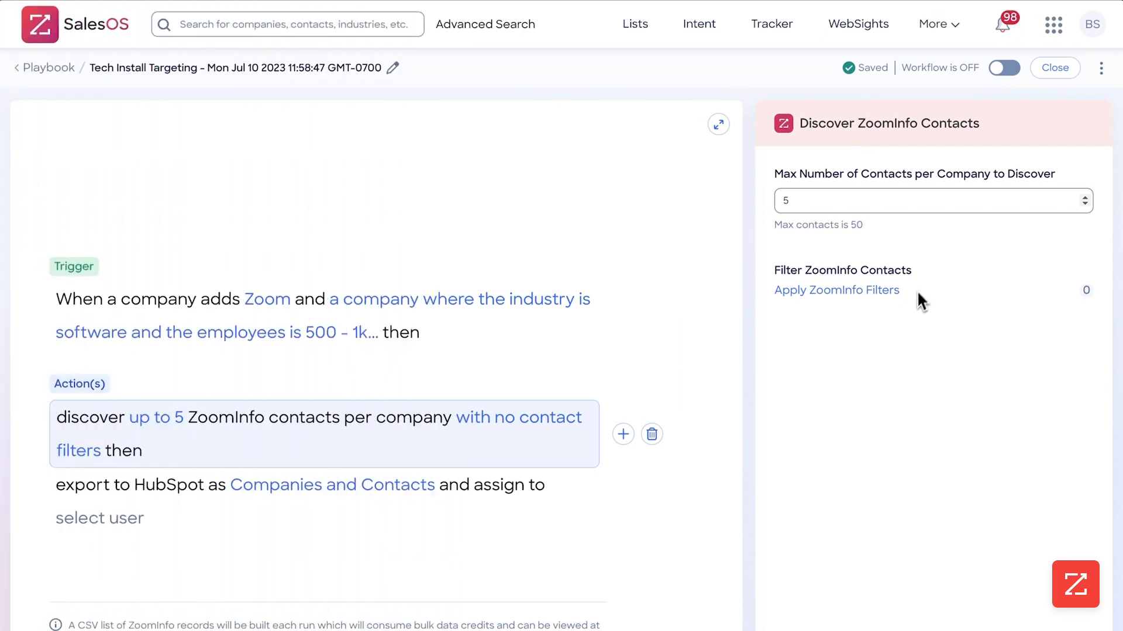
# Step: Open the ZoomInfo contact filters and browse the job title options
pyautogui.click(836, 290)
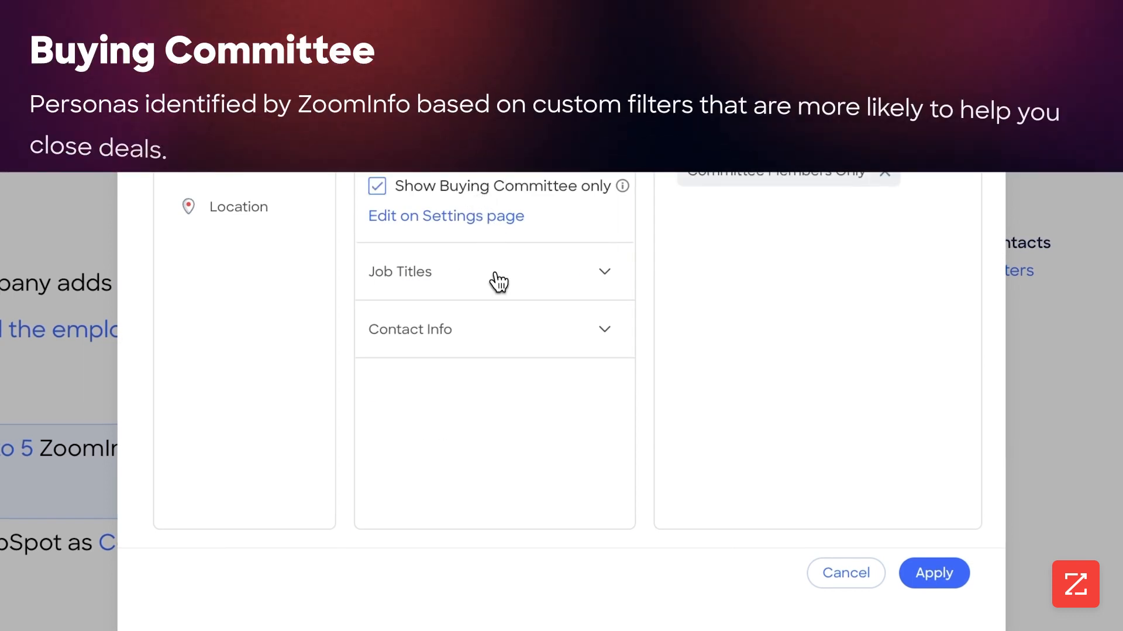
pyautogui.click(494, 271)
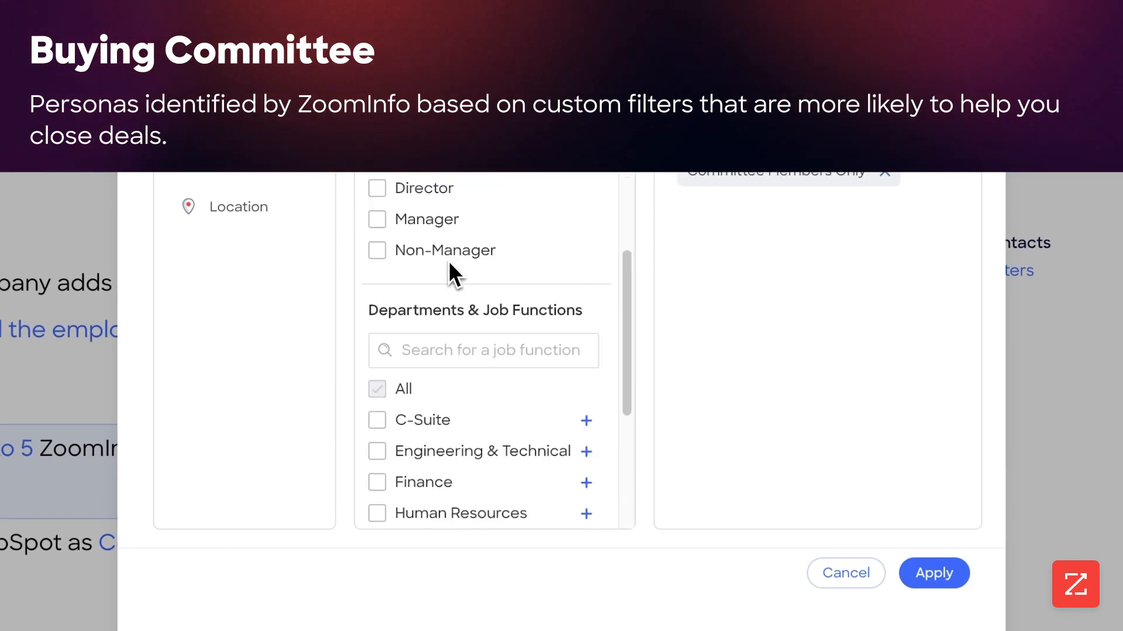
pyautogui.click(239, 207)
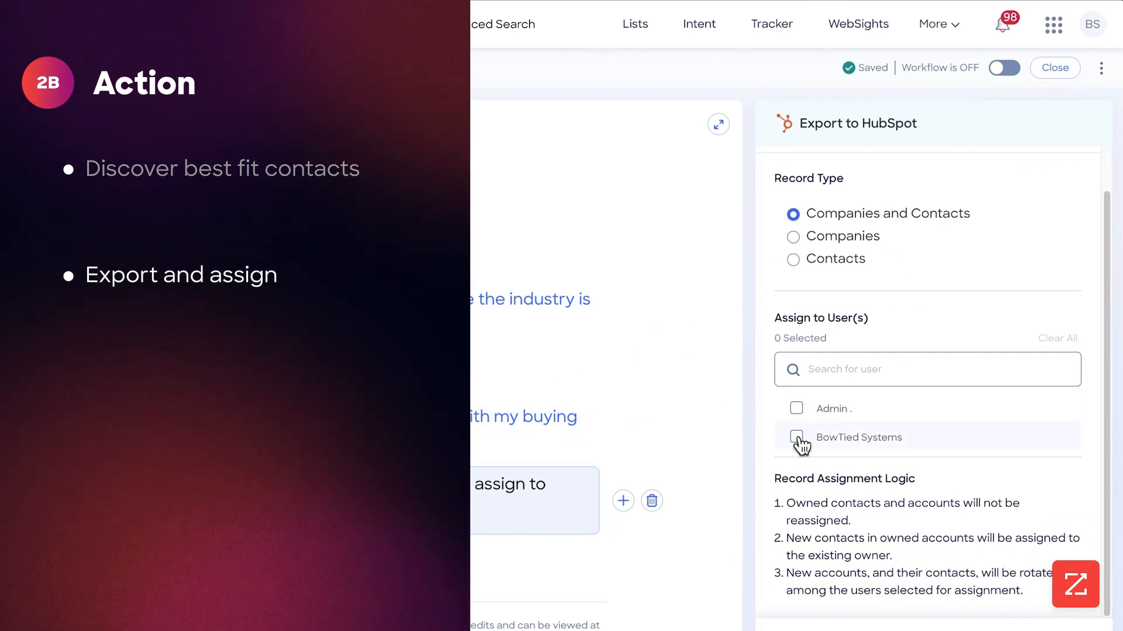
# Step: Assign HubSpot exports to BowTied Systems, switch the workflow on, and close the editor
pyautogui.click(795, 437)
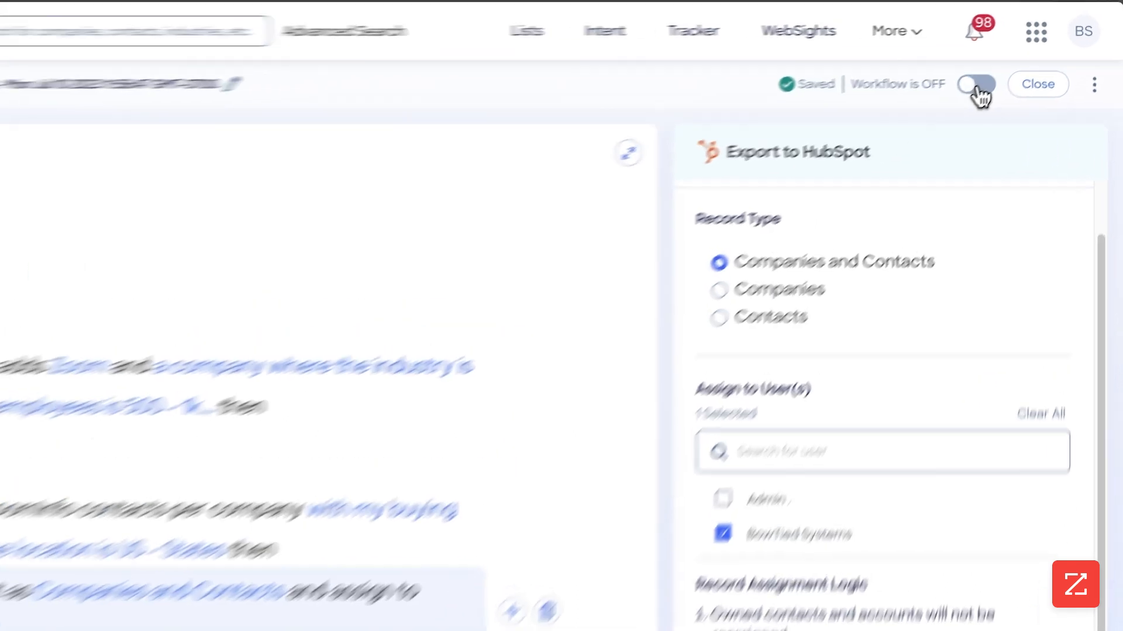
pyautogui.click(975, 84)
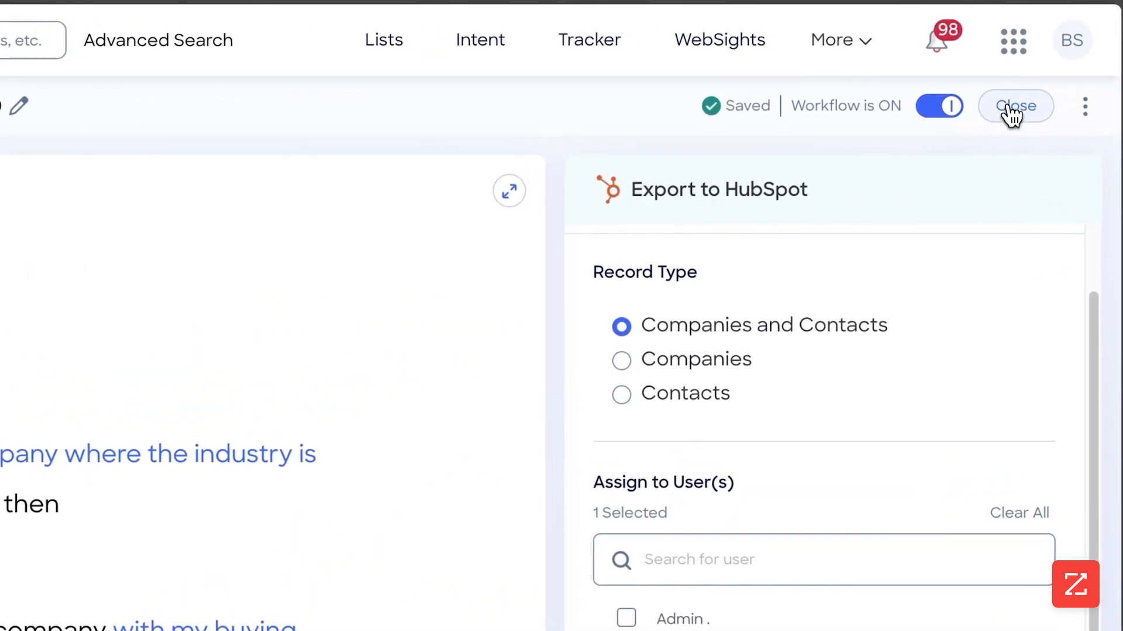
pyautogui.click(1014, 105)
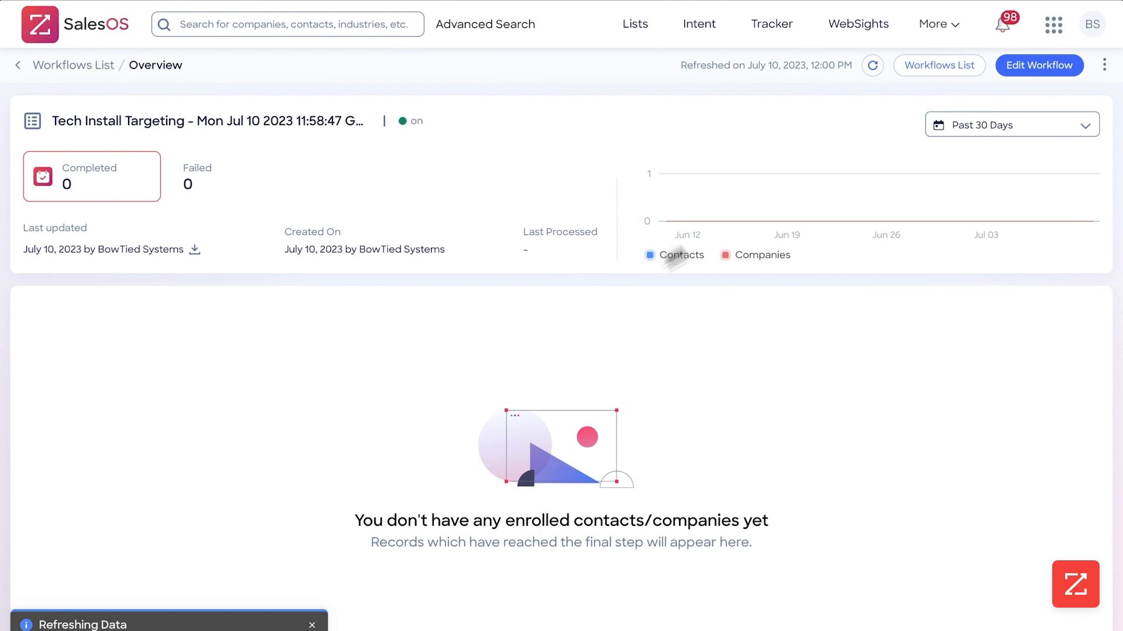
# Step: Open the Intent Signal Targeting overview showing 7.44K completed and 18 failed
pyautogui.click(939, 65)
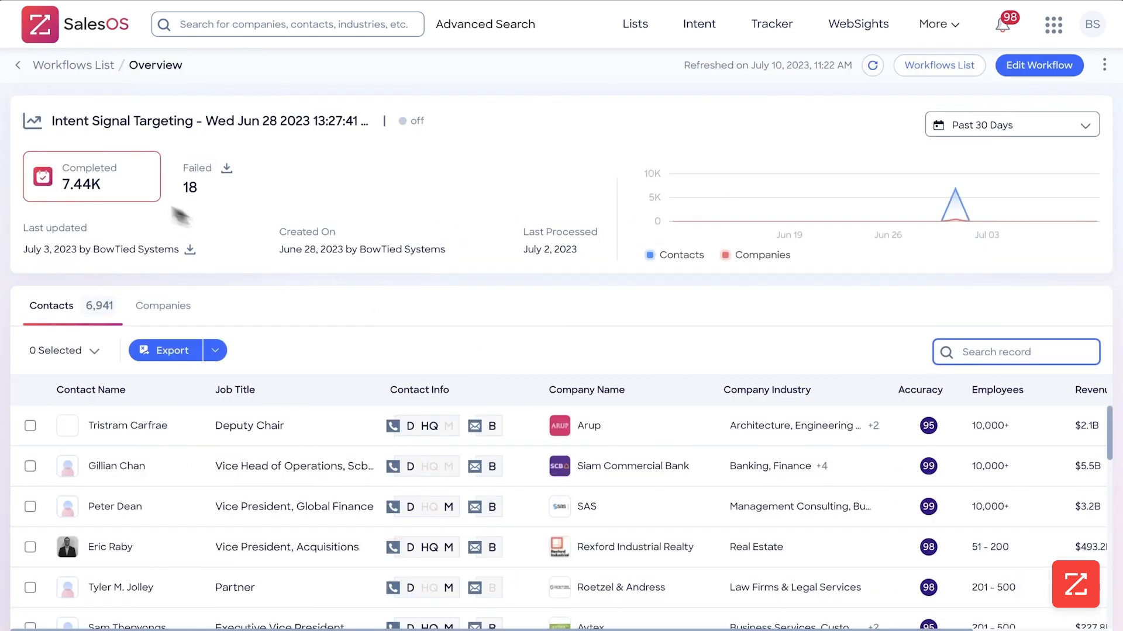
pyautogui.moveTo(820, 199)
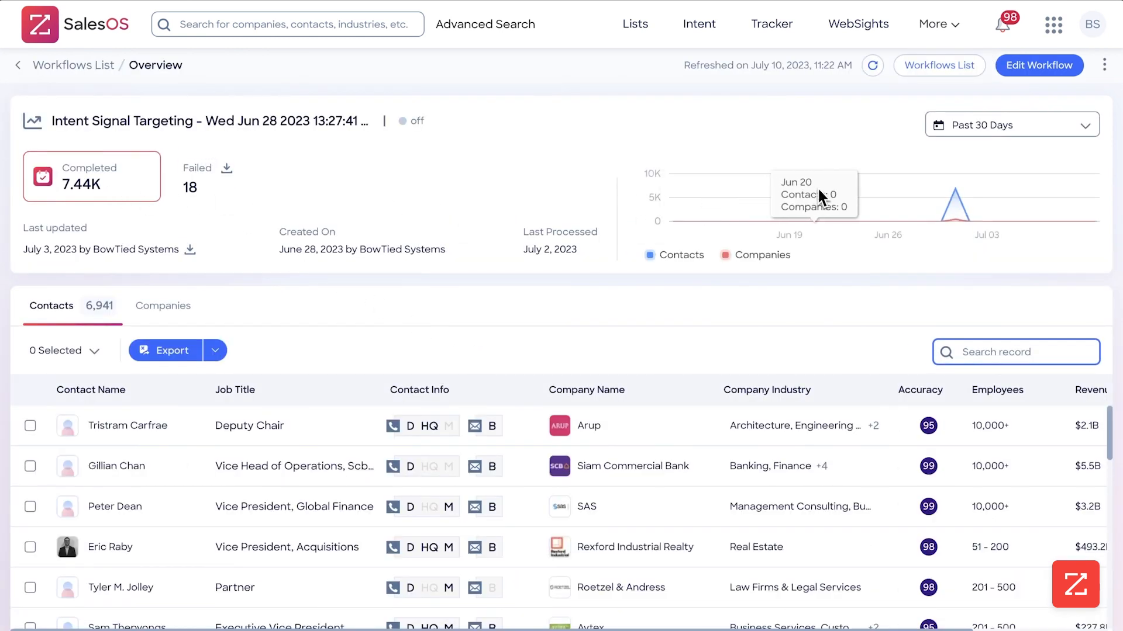
pyautogui.moveTo(963, 225)
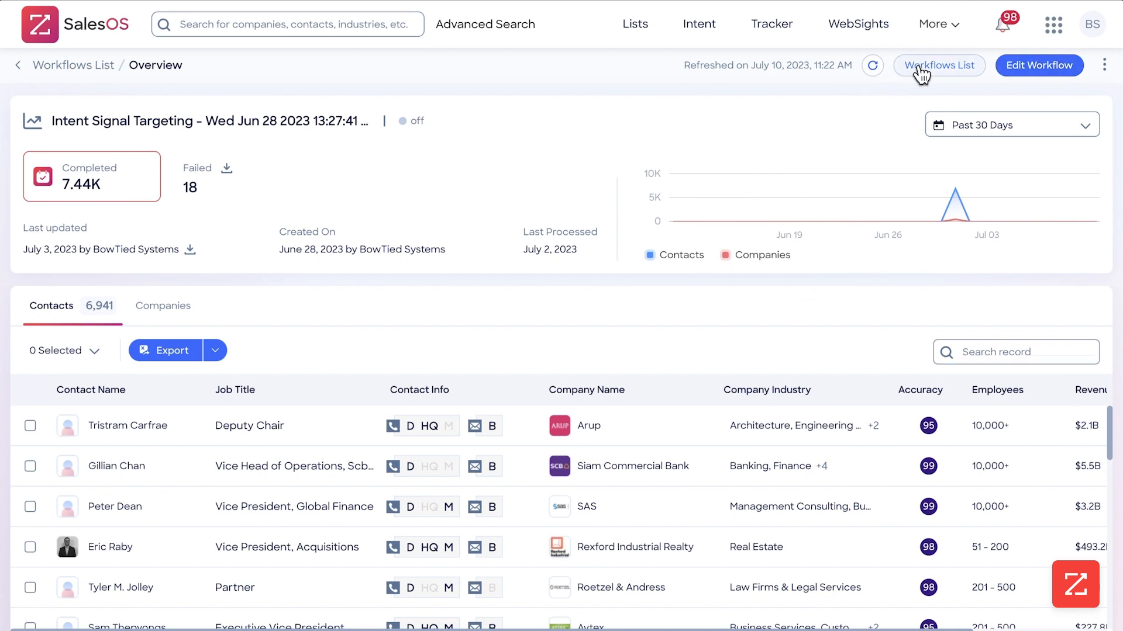
# Step: Rename the Tech Install Targeting workflow to 'Tech Install Targeting test' and switch it on
pyautogui.click(938, 65)
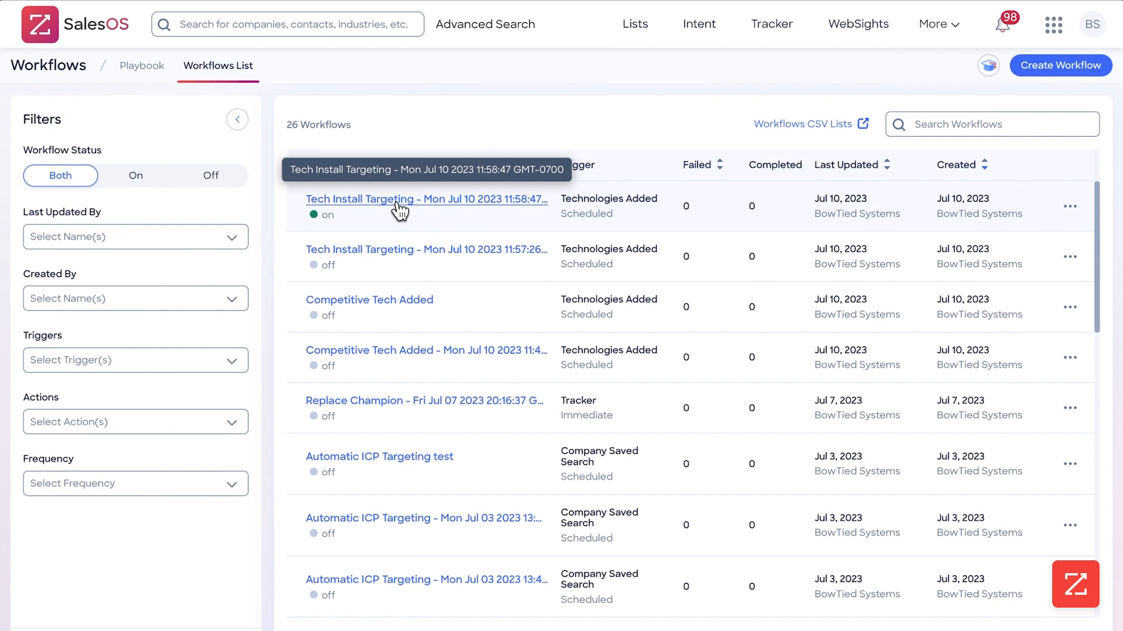
pyautogui.click(427, 199)
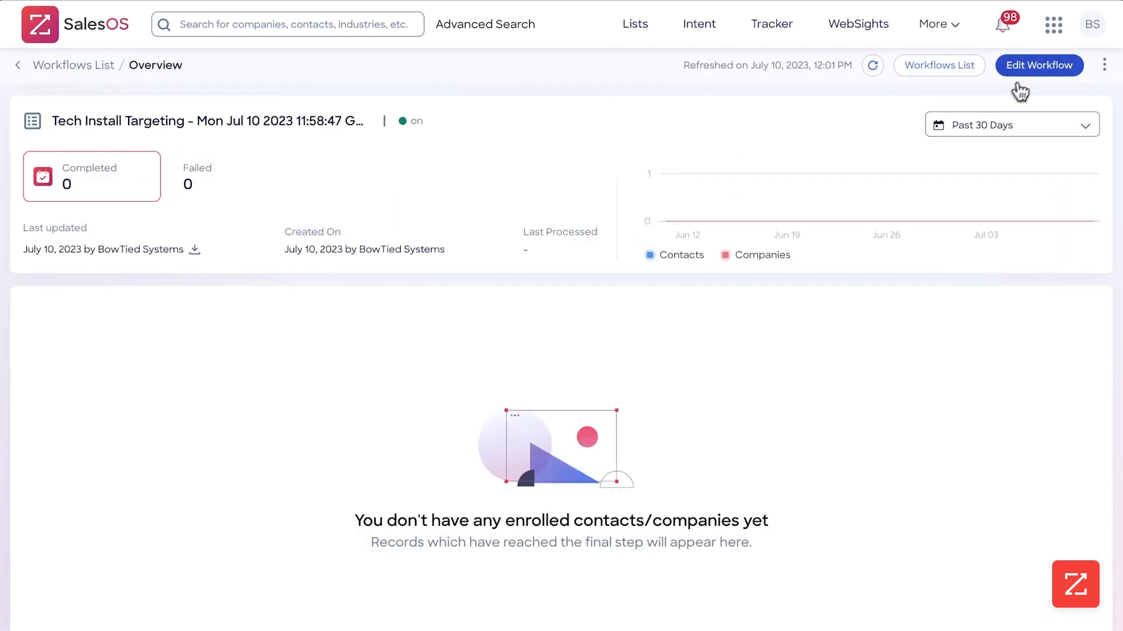
pyautogui.click(1038, 65)
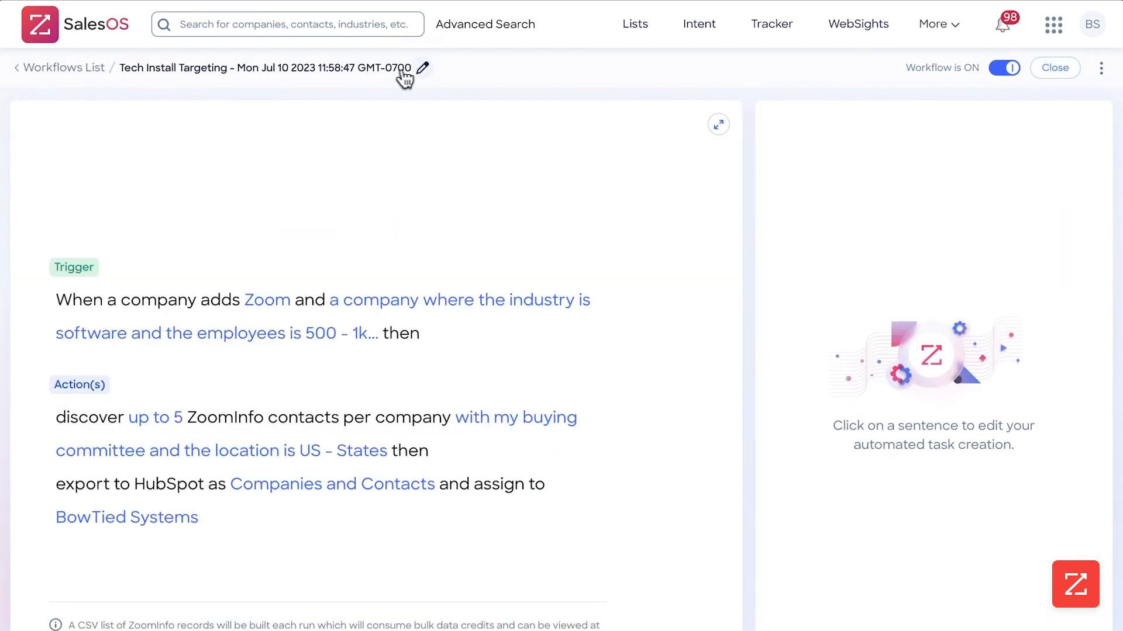
pyautogui.click(421, 67)
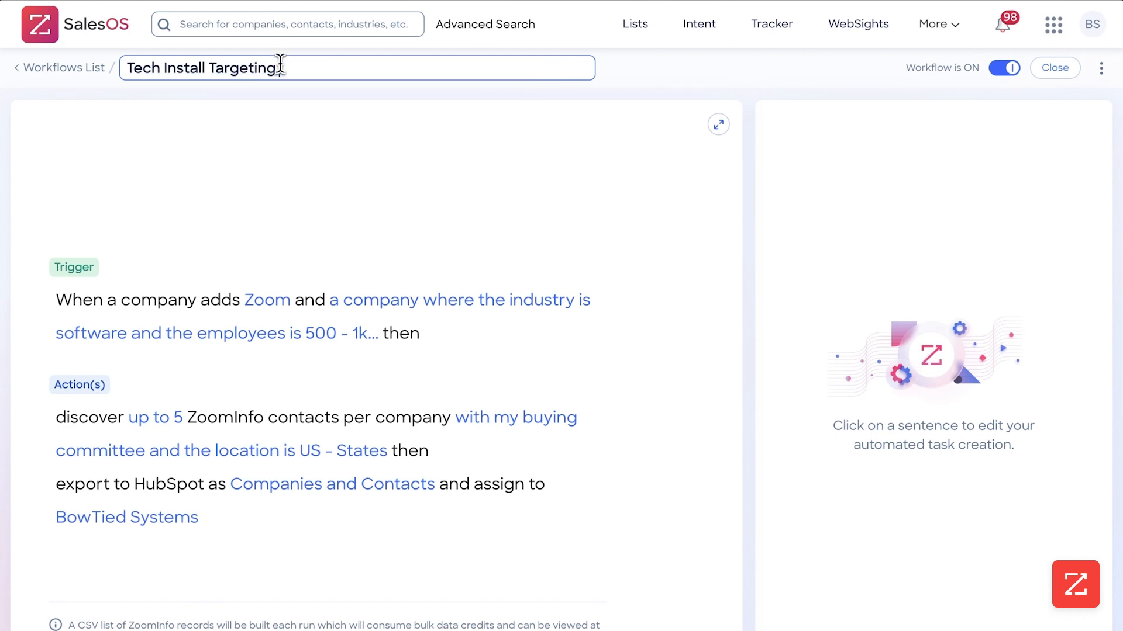
pyautogui.write('test')
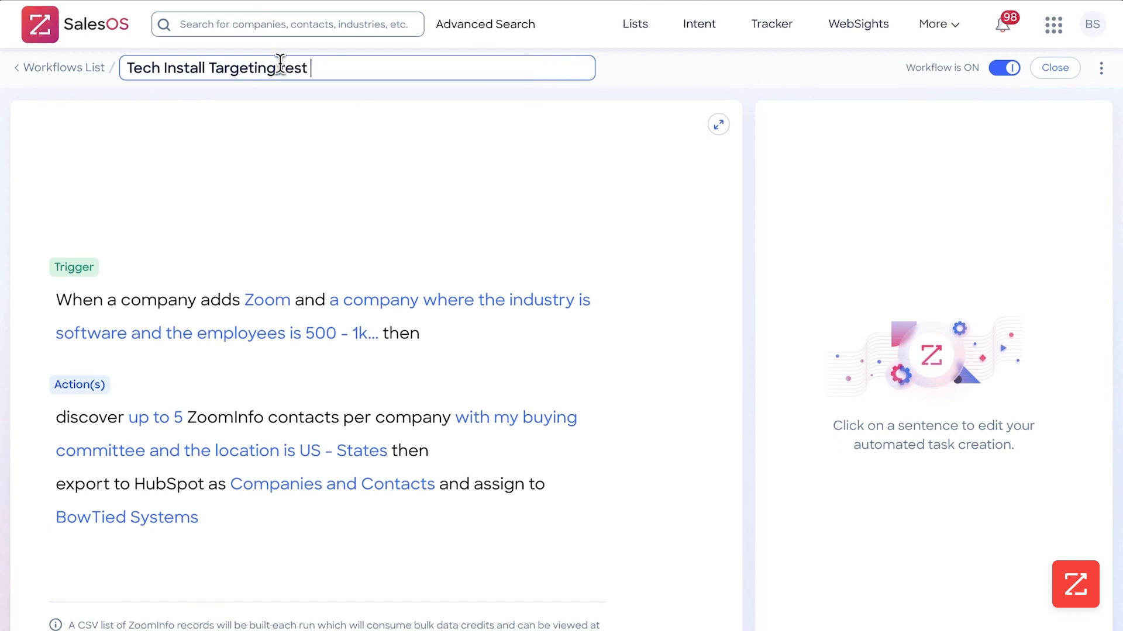
pyautogui.click(1004, 68)
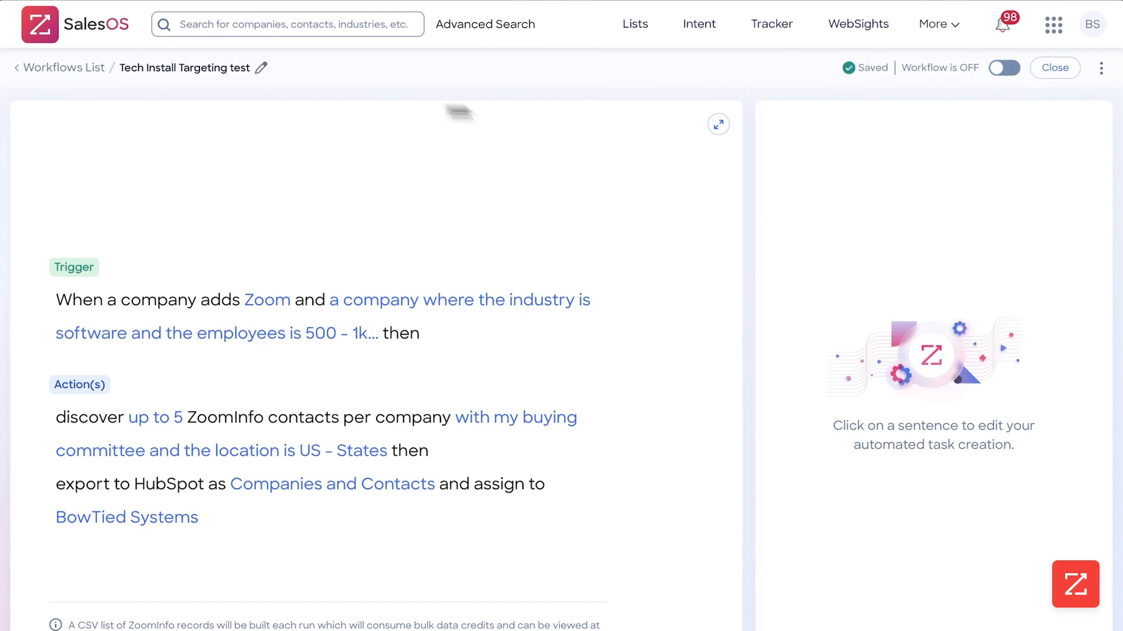
pyautogui.click(1004, 67)
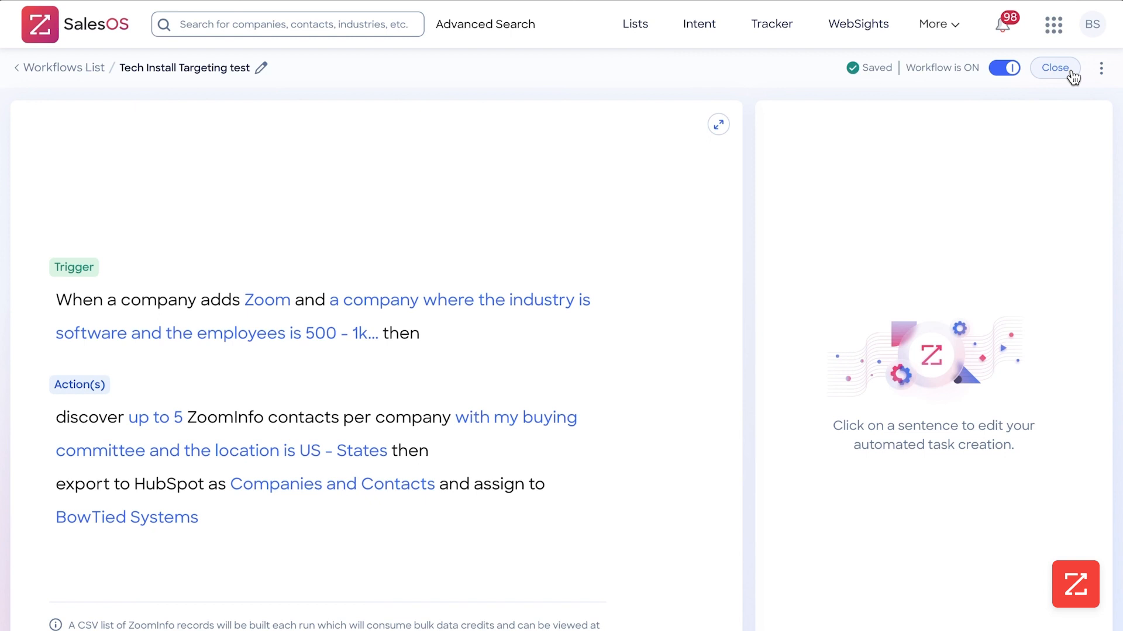
# Step: Close the editor to view the Tech Install Targeting test overview
pyautogui.click(1054, 67)
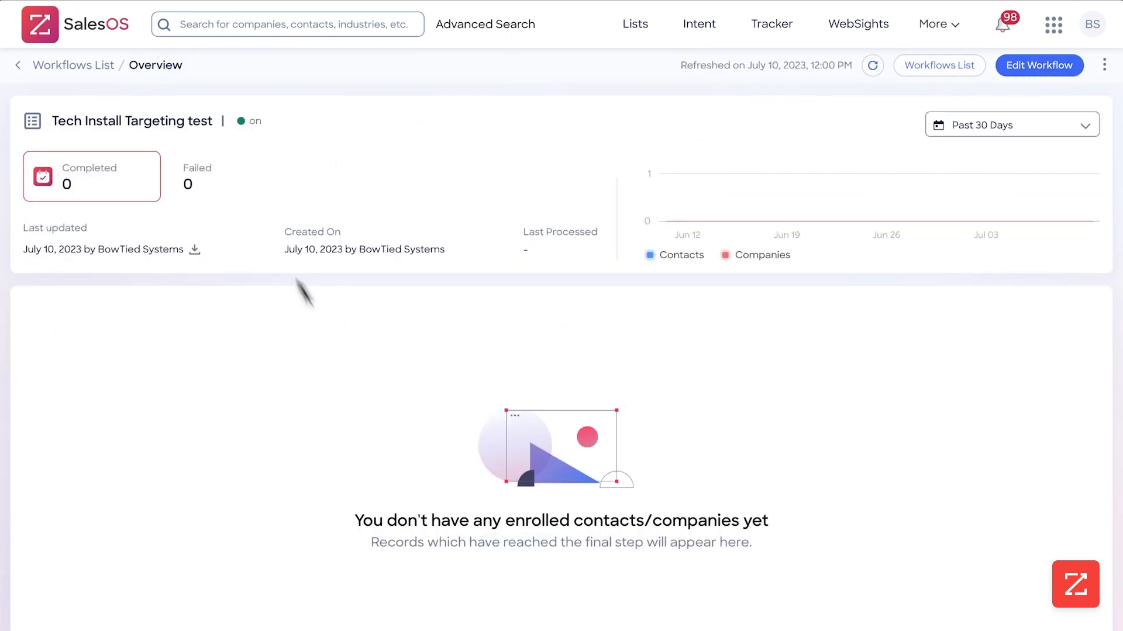
pyautogui.moveTo(658, 385)
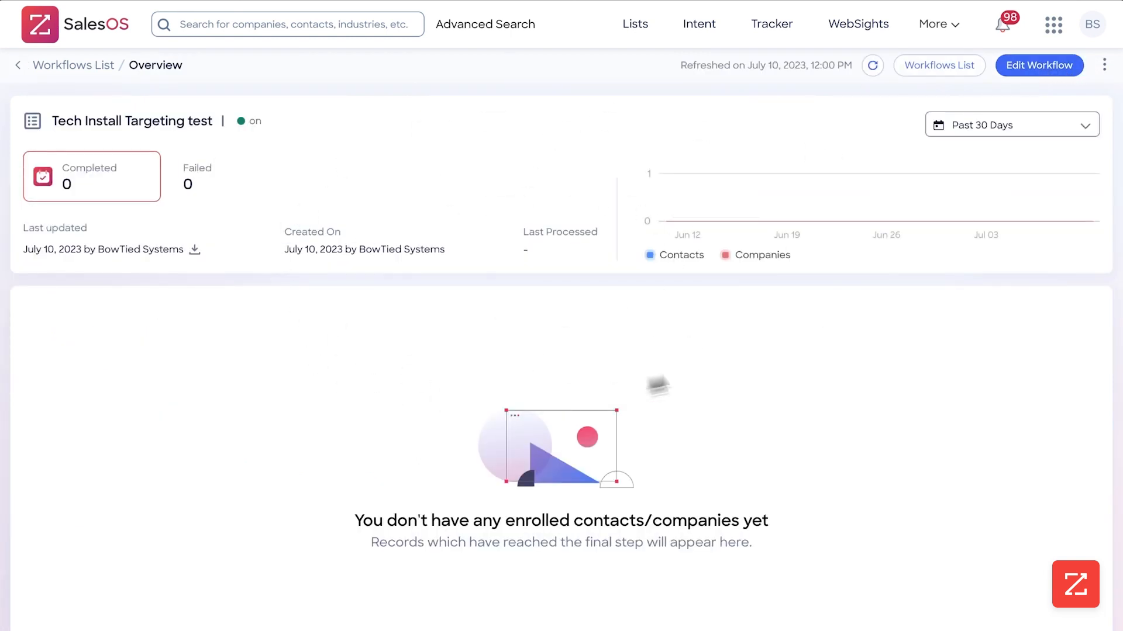
pyautogui.moveTo(122, 248)
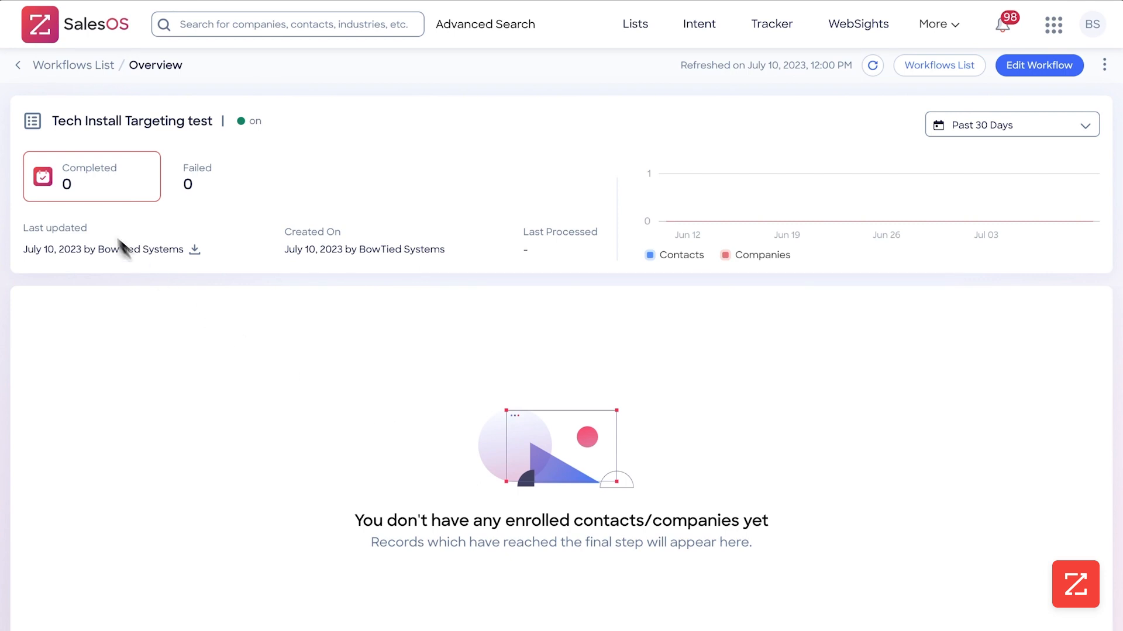
pyautogui.moveTo(96, 277)
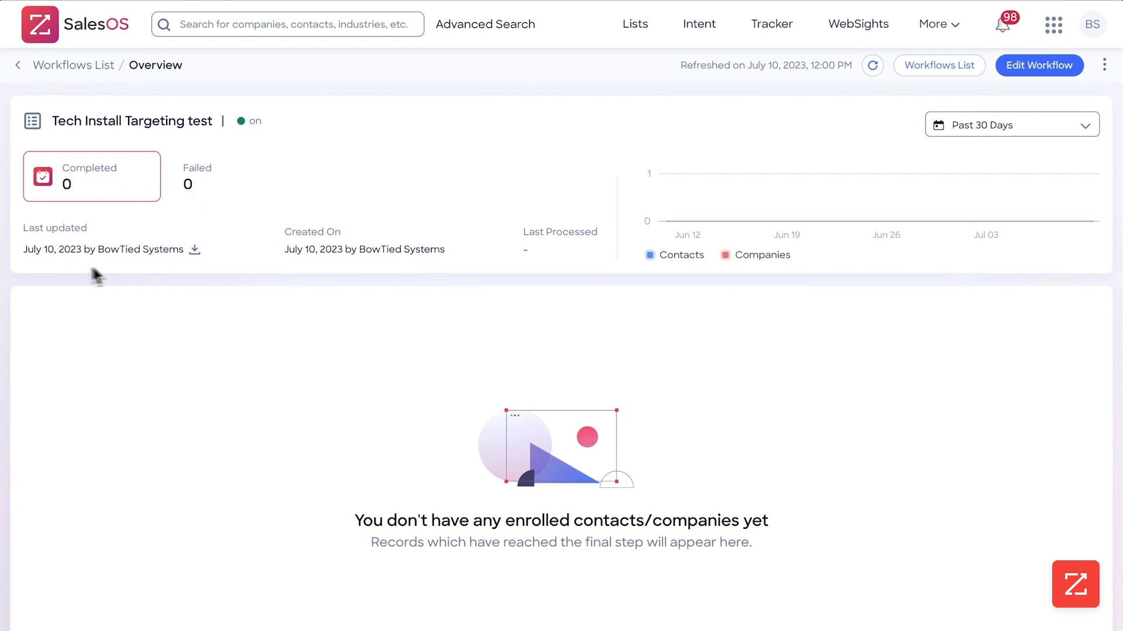
pyautogui.moveTo(932, 211)
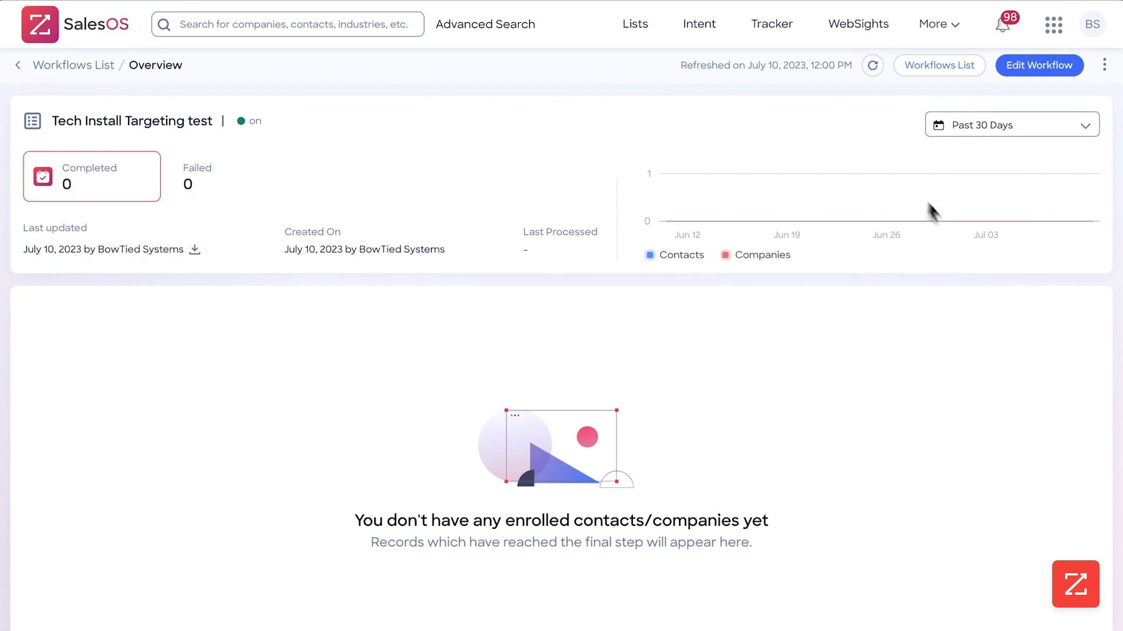
pyautogui.moveTo(551, 417)
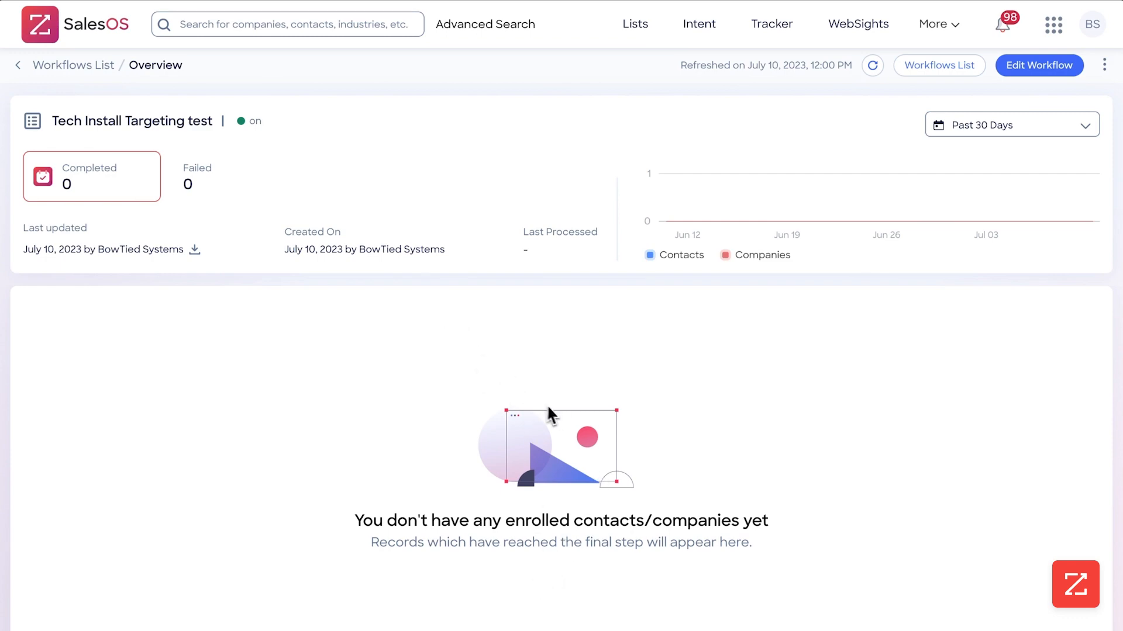